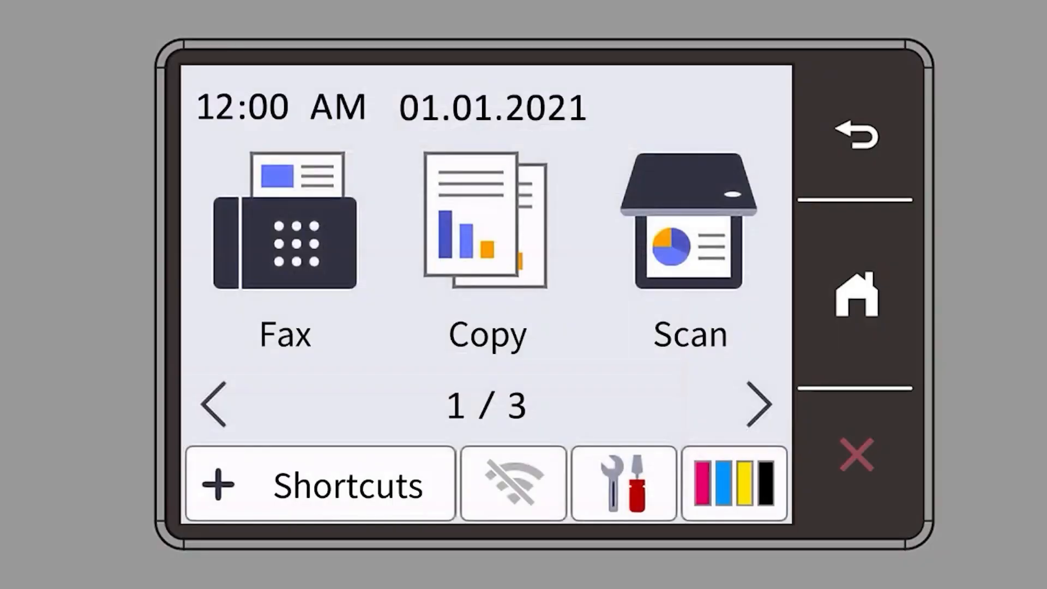
- Open the printer's Settings, then Network, to reach the WLAN (Wi-Fi) menu
{"action": "left_click", "coordinate": [623, 482]}
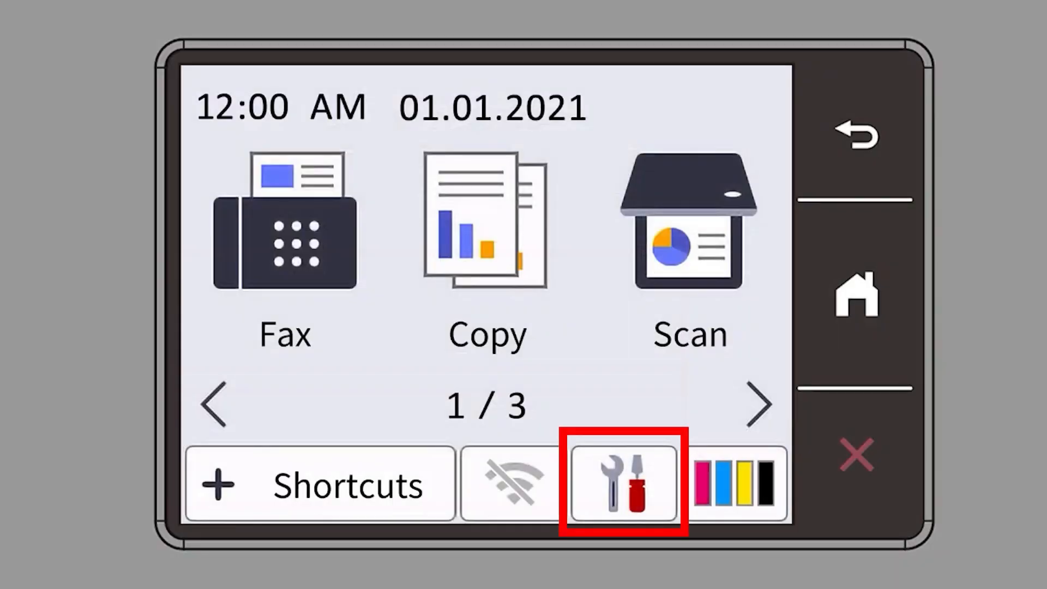
{"action": "left_click", "coordinate": [623, 482]}
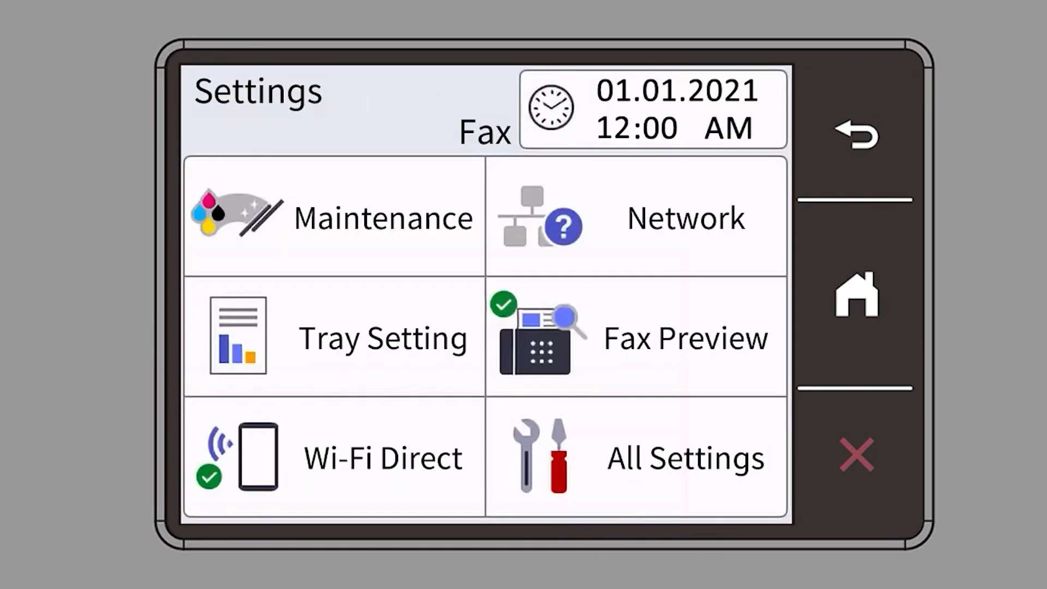
{"action": "left_click", "coordinate": [684, 218]}
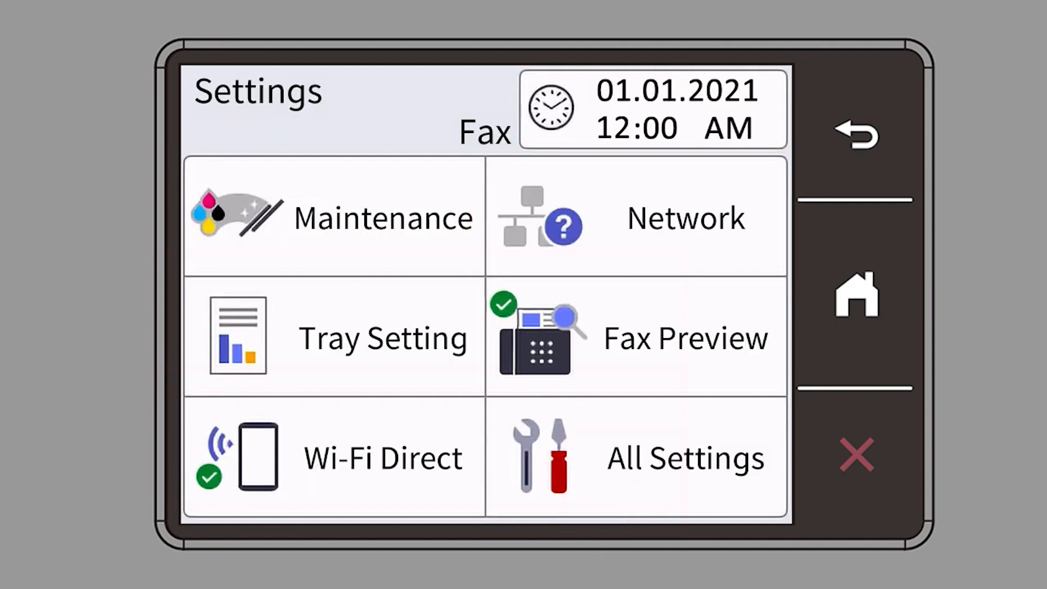
{"action": "left_click", "coordinate": [685, 217]}
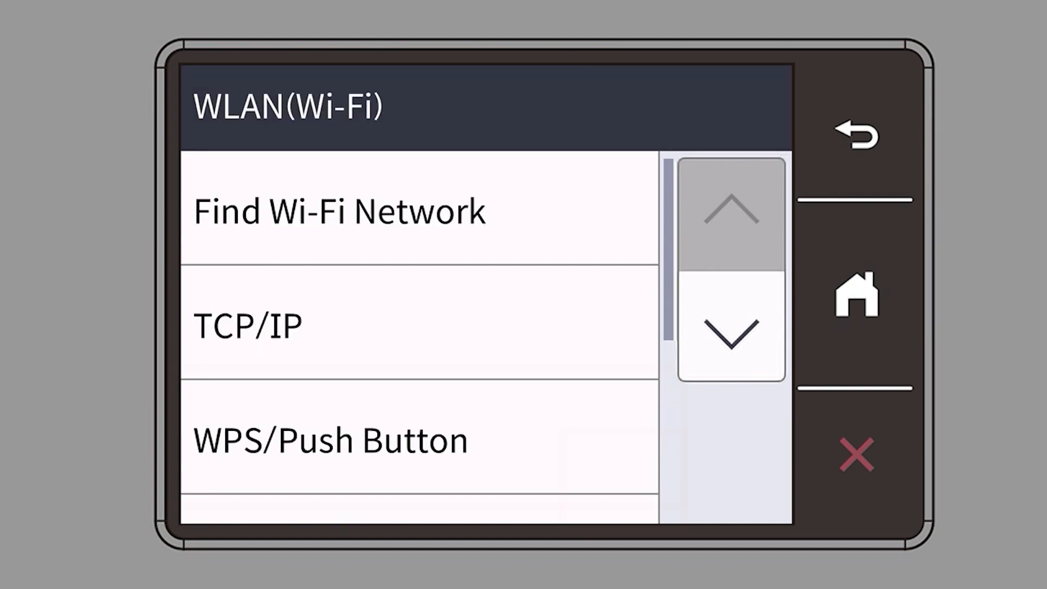
- Choose WPS/Push Button and accept enabling WLAN, which disables the wired interface
{"action": "left_click", "coordinate": [330, 439]}
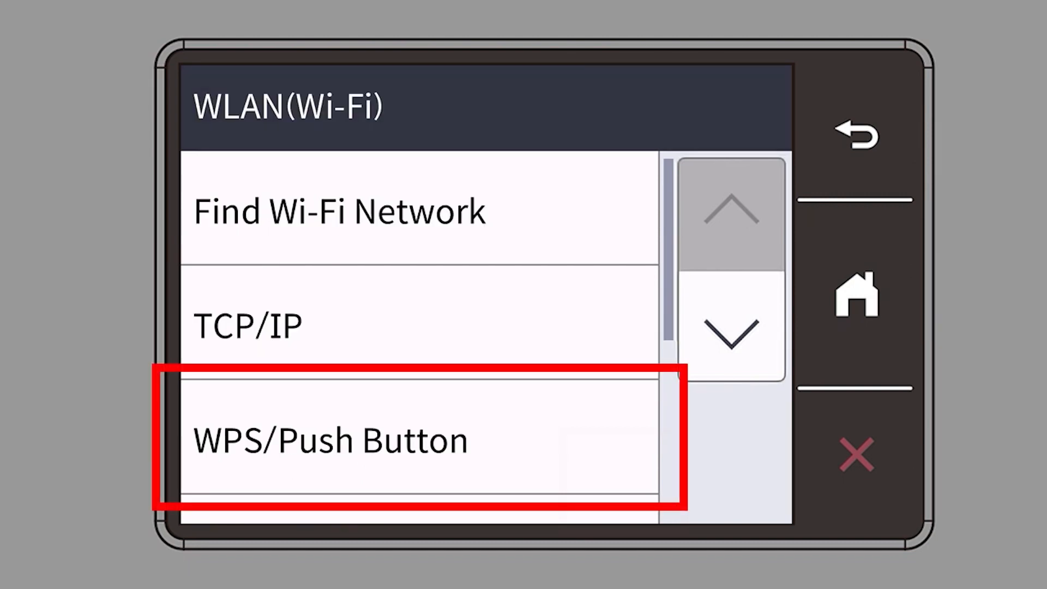
{"action": "left_click", "coordinate": [414, 440]}
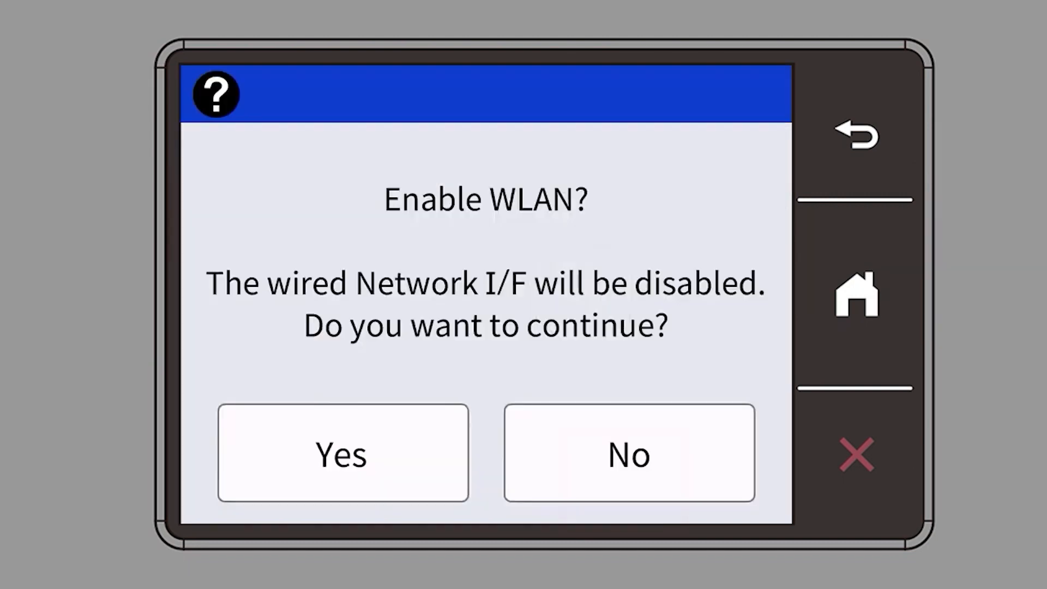
{"action": "left_click", "coordinate": [343, 452]}
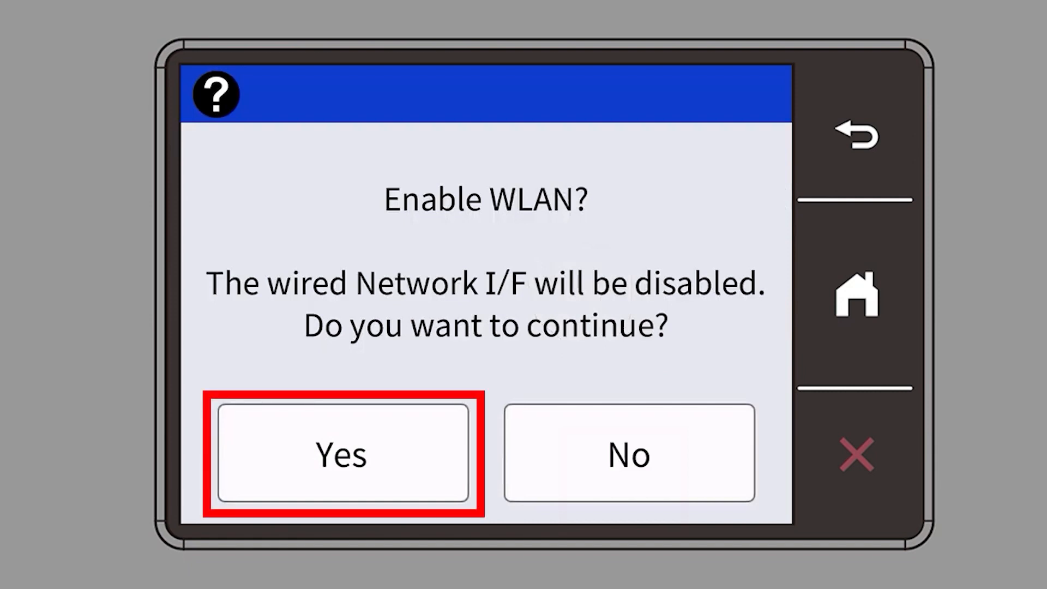
{"action": "left_click", "coordinate": [342, 453]}
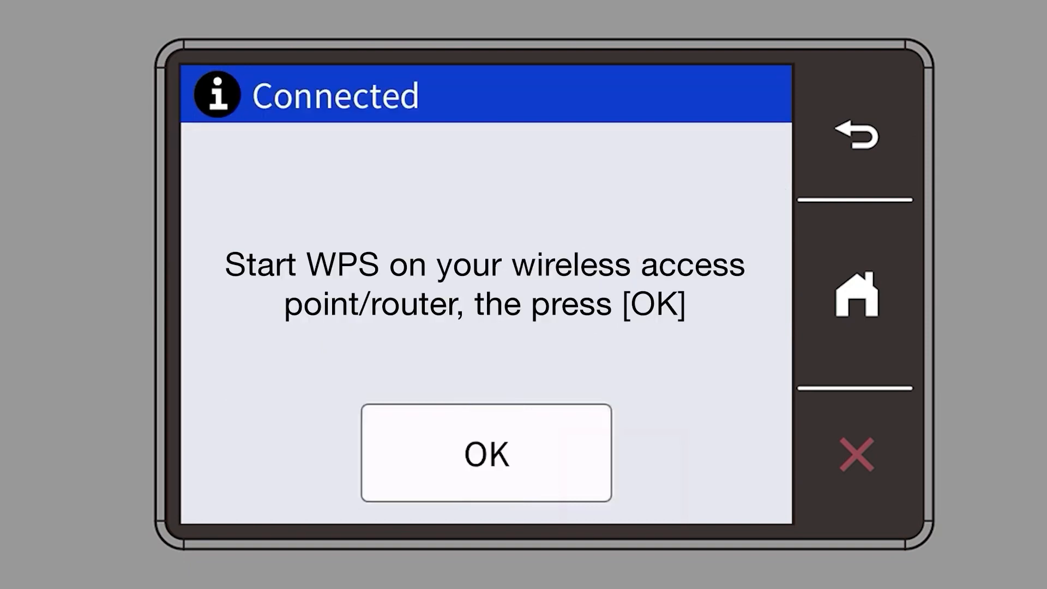
- Confirm WPS with OK after starting it on the router, joining the printer to Wi-Fi
{"action": "left_click", "coordinate": [485, 452]}
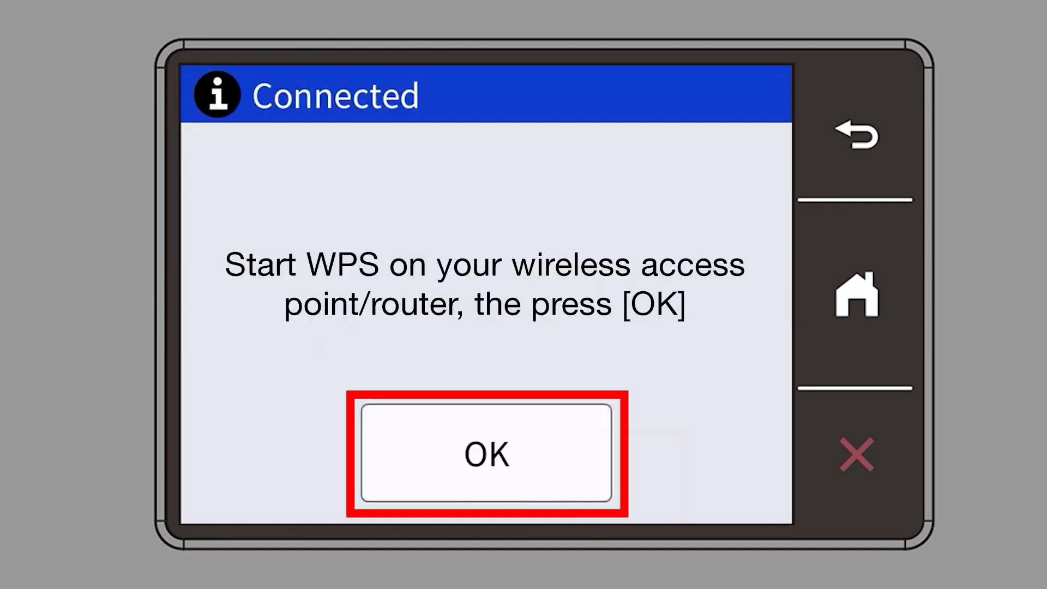
{"action": "left_click", "coordinate": [486, 452]}
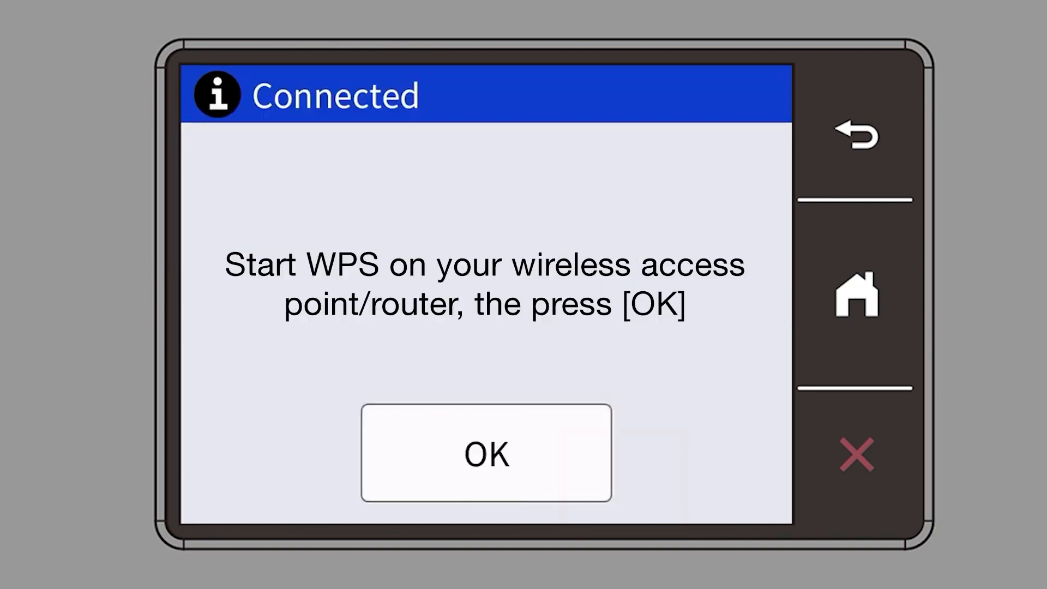
{"action": "left_click", "coordinate": [486, 454]}
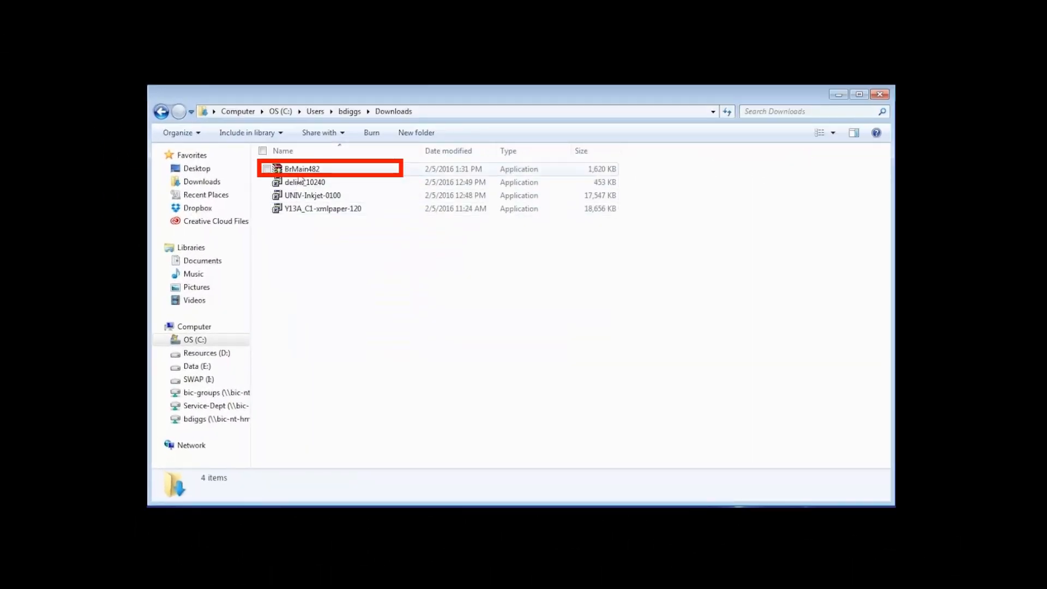
- Run the BrMain482 installer from the Downloads folder
{"action": "double_click", "coordinate": [300, 169]}
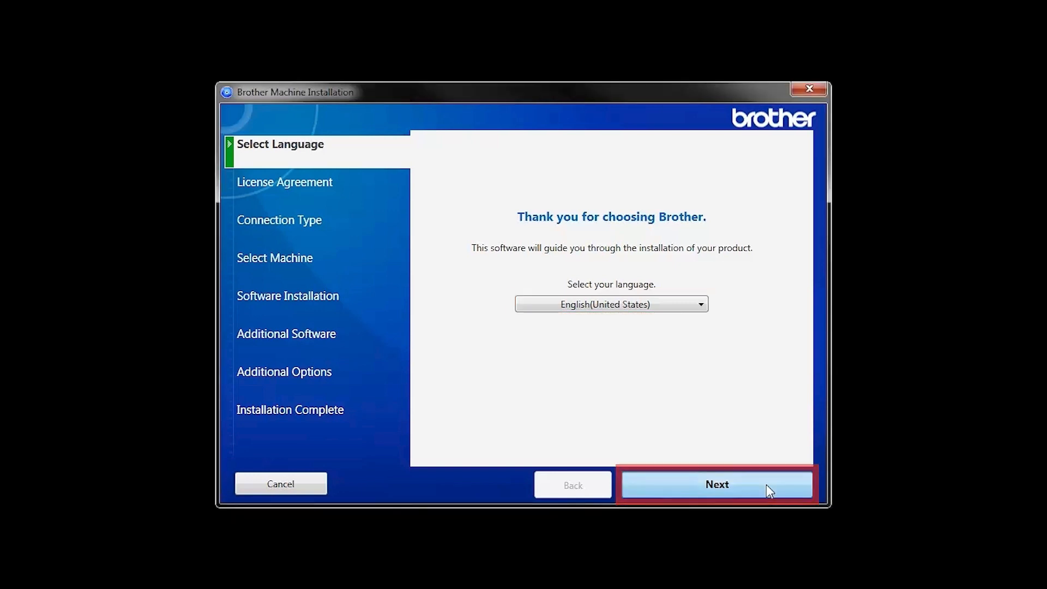
- Keep English (United States), accept the license agreement, and continue to Connection Type
{"action": "left_click", "coordinate": [717, 484]}
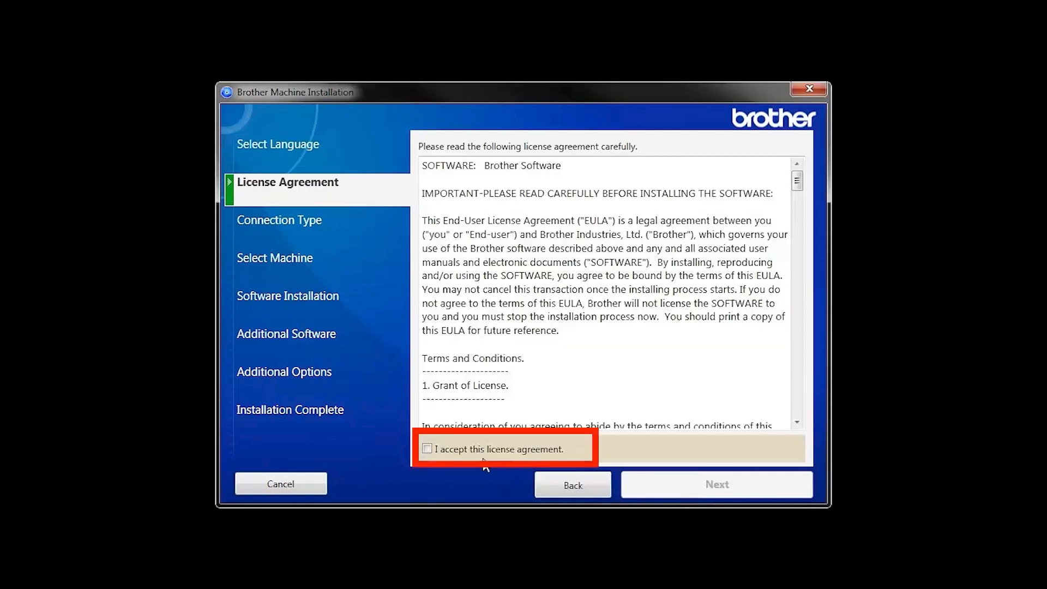
{"action": "left_click", "coordinate": [426, 449]}
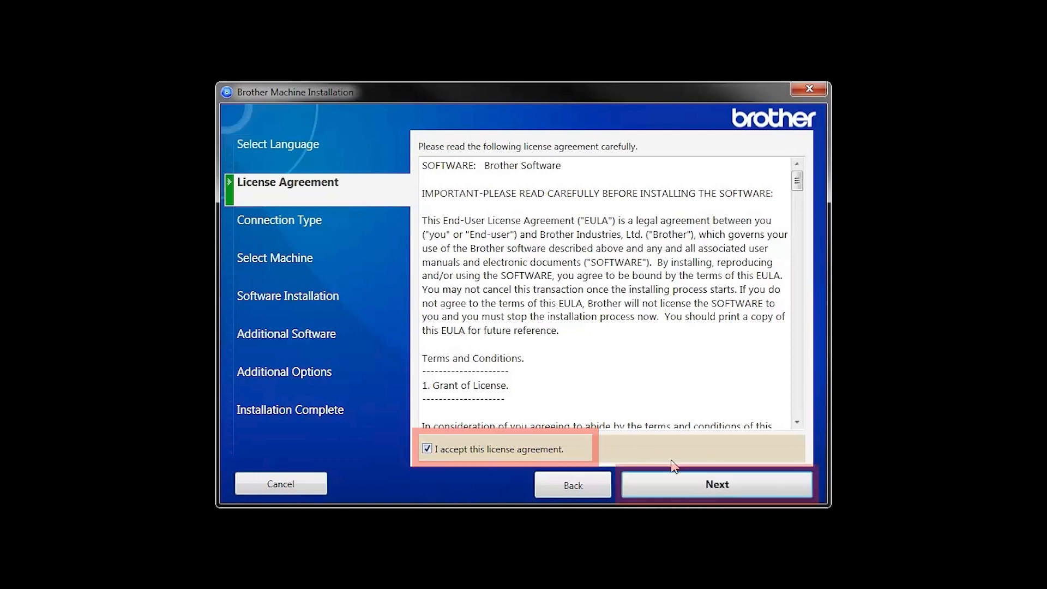
{"action": "left_click", "coordinate": [717, 484]}
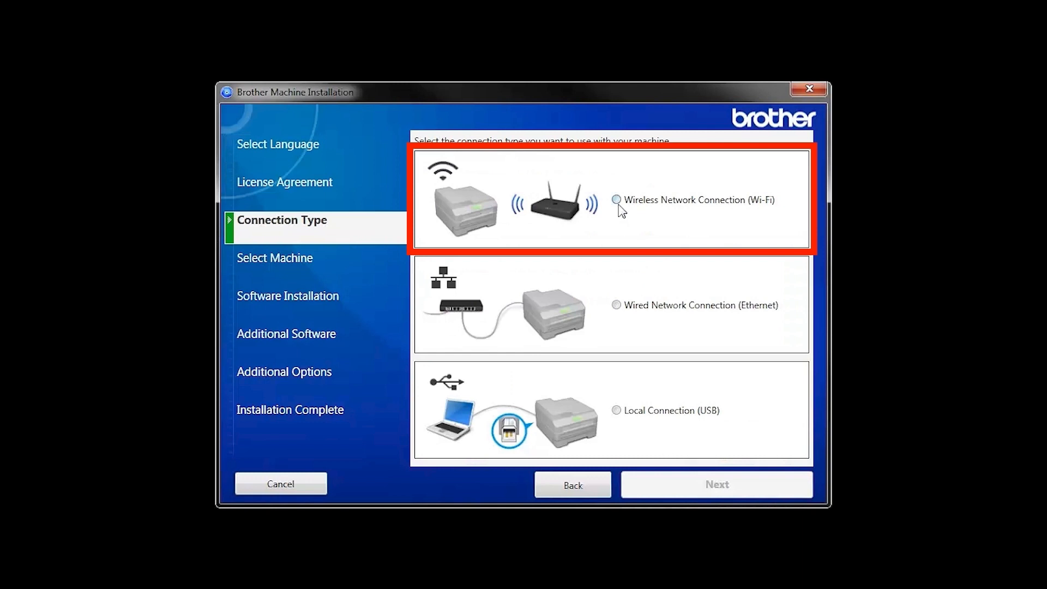
- Choose Wireless Network Connection (Wi-Fi) and install for the discovered printer
{"action": "left_click", "coordinate": [616, 201]}
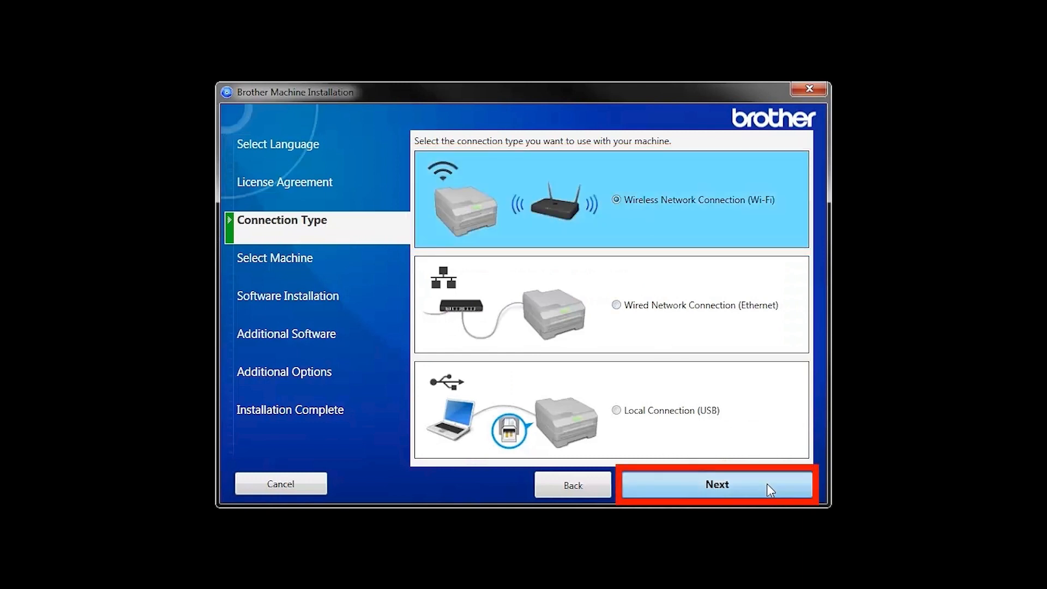
{"action": "left_click", "coordinate": [717, 484]}
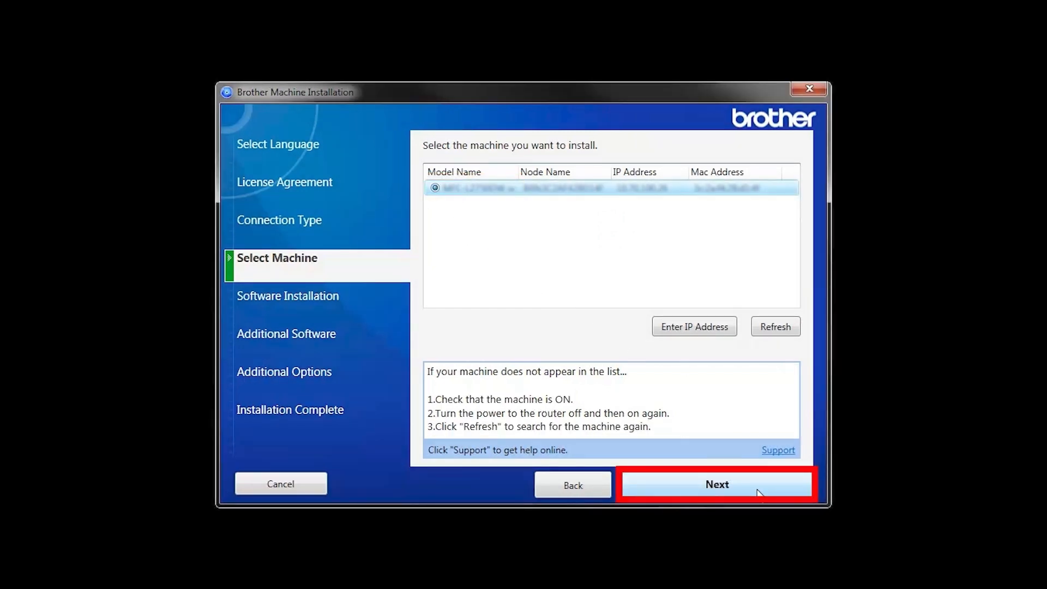
{"action": "left_click", "coordinate": [716, 484]}
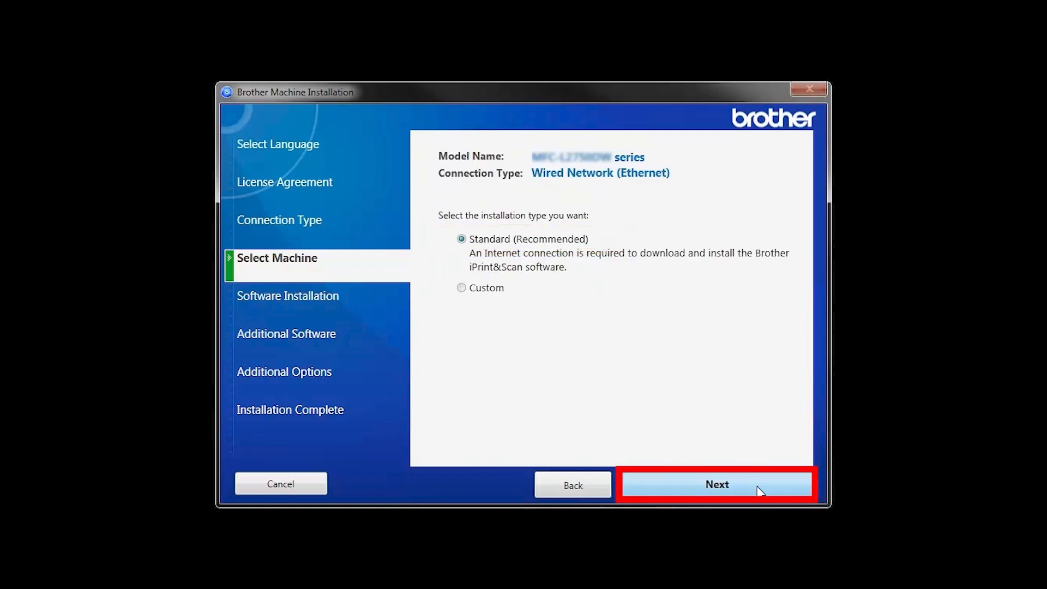
- Proceed with the Standard (Recommended) installation
{"action": "left_click", "coordinate": [717, 485]}
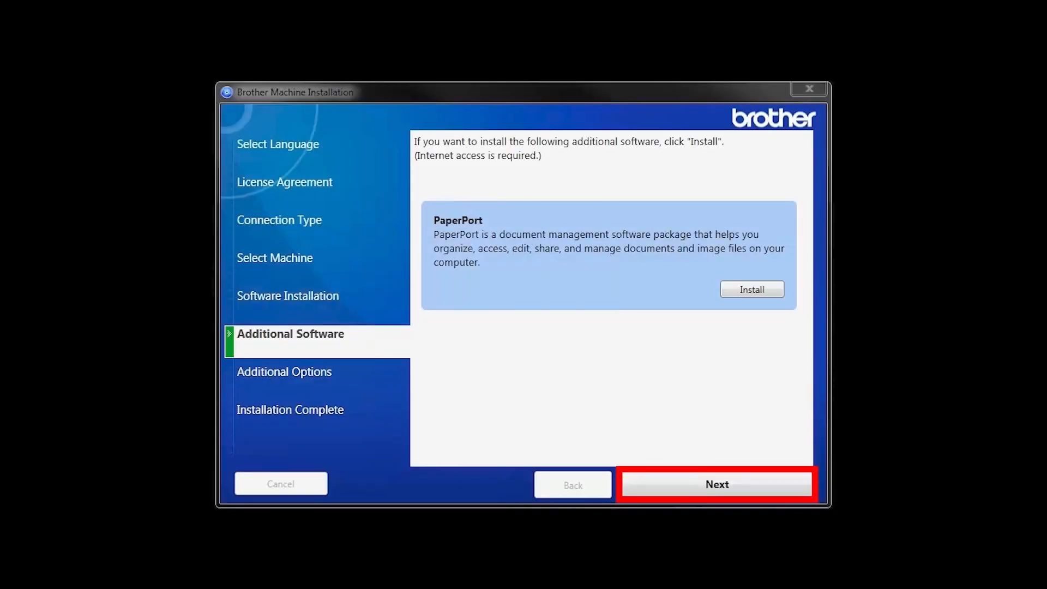
- Skip PaperPort and leave additional options unchanged to finish the installation
{"action": "left_click", "coordinate": [716, 484]}
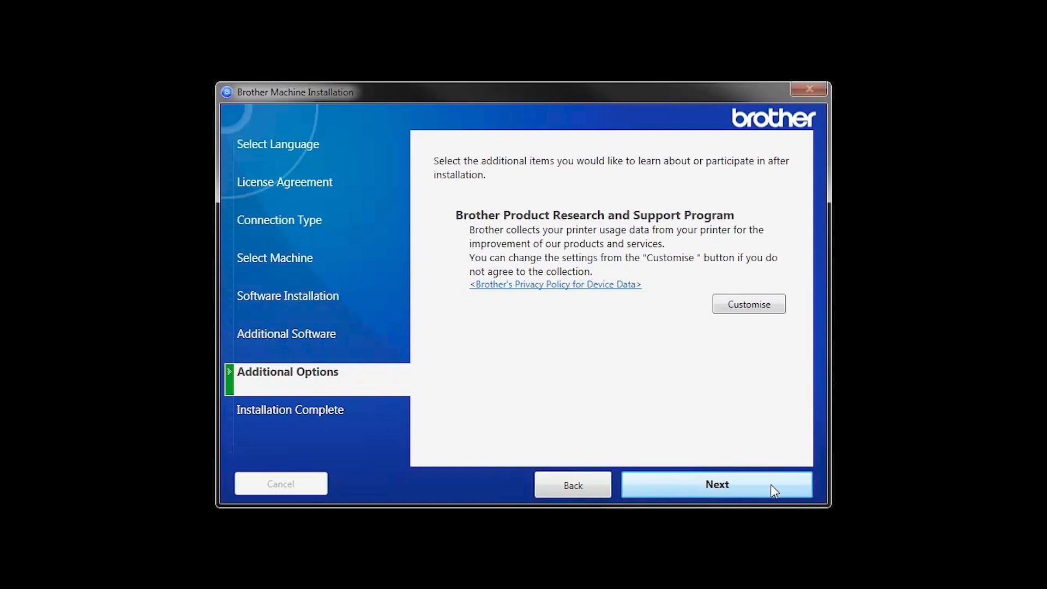
{"action": "left_click", "coordinate": [716, 485]}
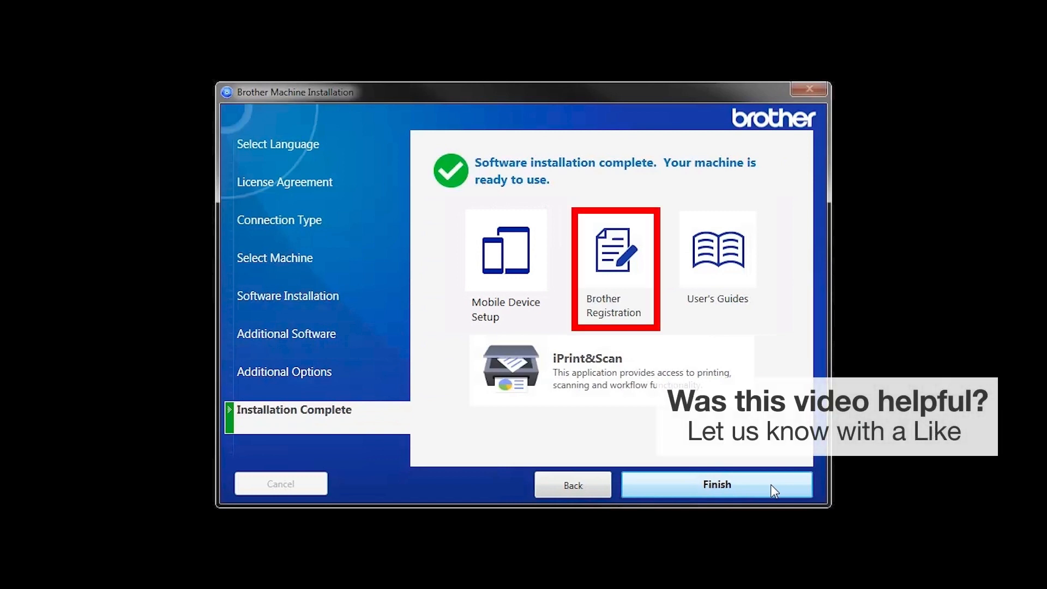
{"action": "mouse_move", "coordinate": [717, 250]}
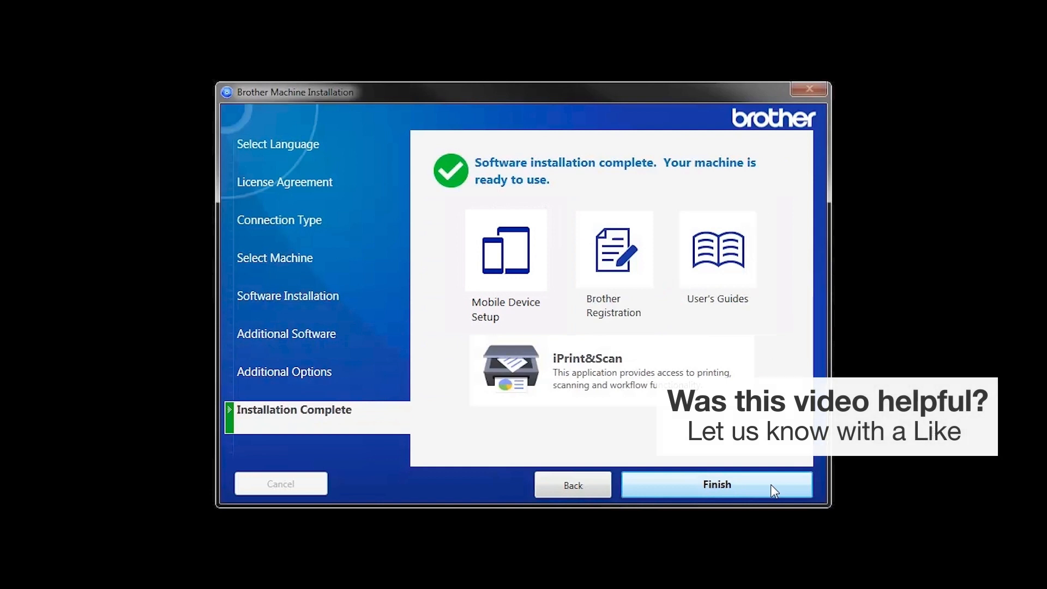
{"action": "left_click", "coordinate": [716, 484]}
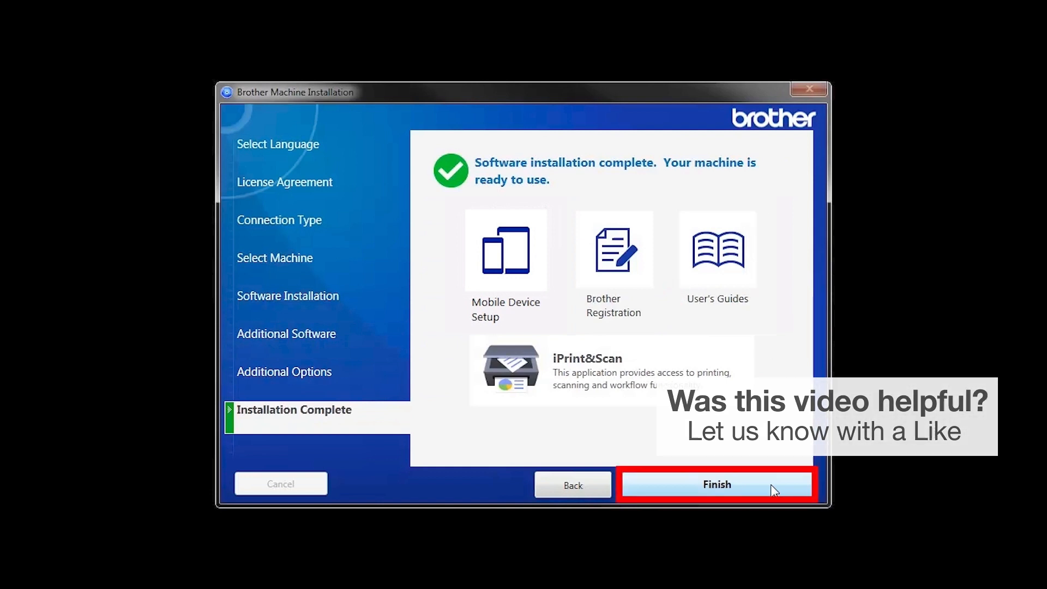